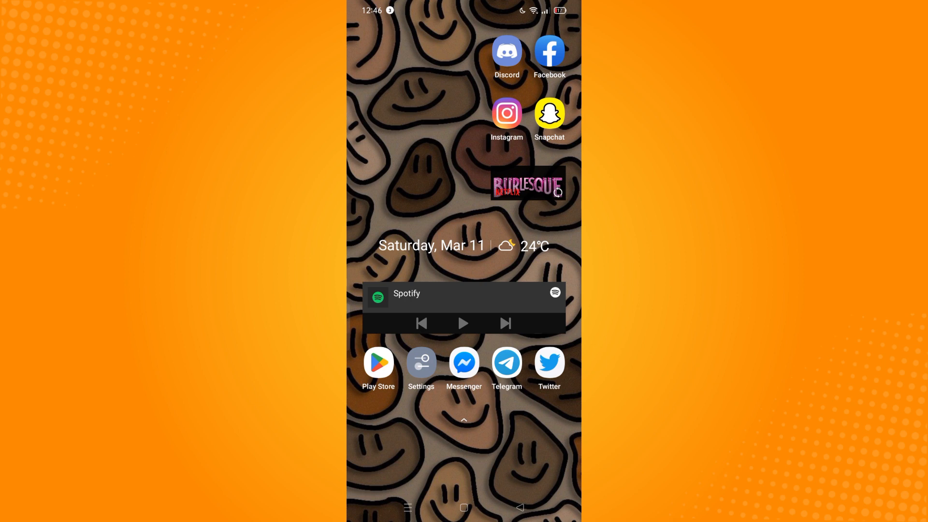
# - Launch the Twitter app from the Android home screen
pyautogui.click(548, 362)
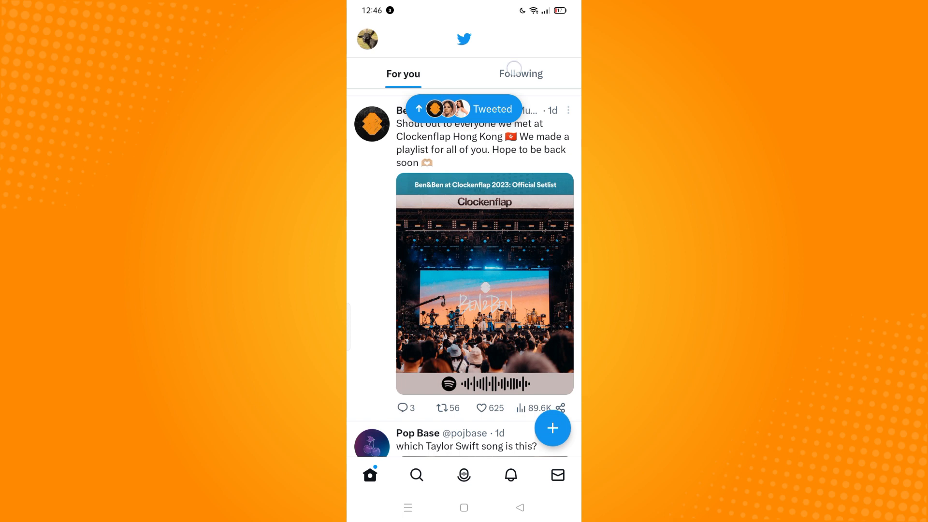
# - Browse the Following timeline, then bring up the search page with recent accounts
pyautogui.click(519, 73)
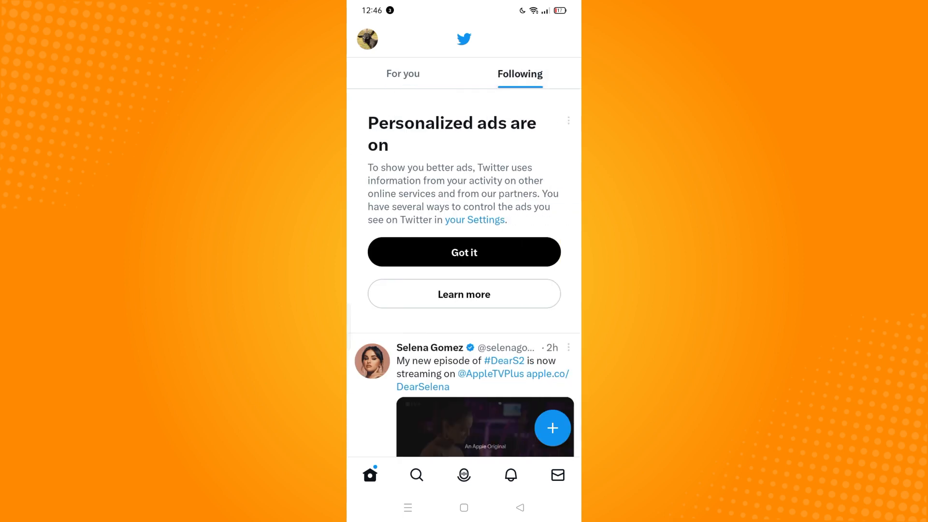
pyautogui.scroll(-3)
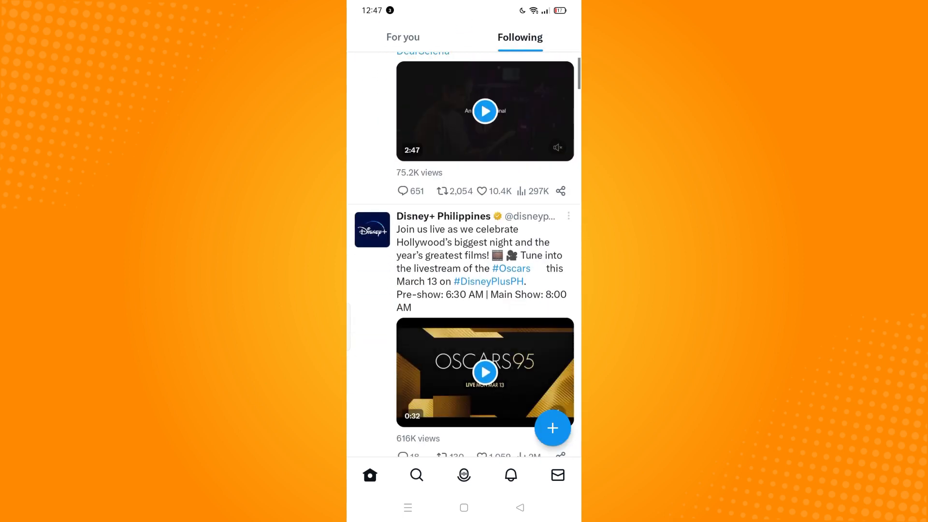
pyautogui.scroll(-3)
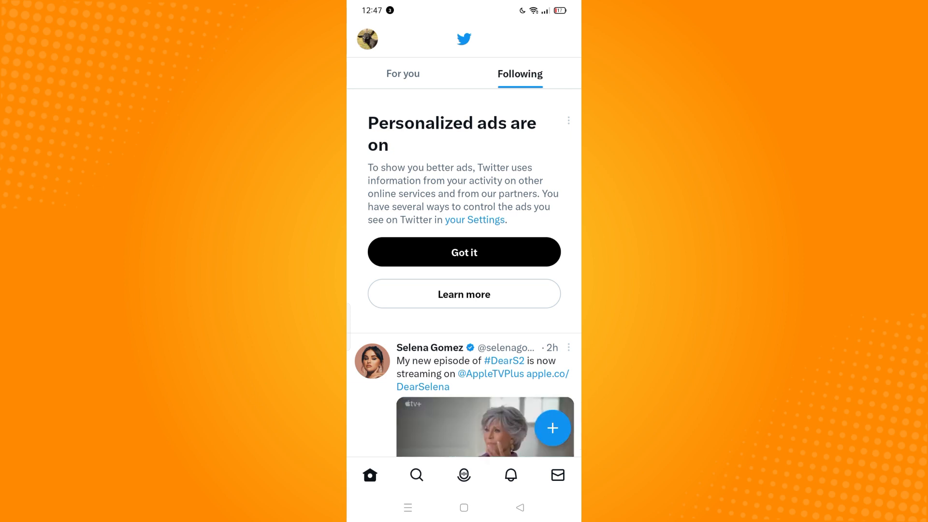
pyautogui.click(416, 474)
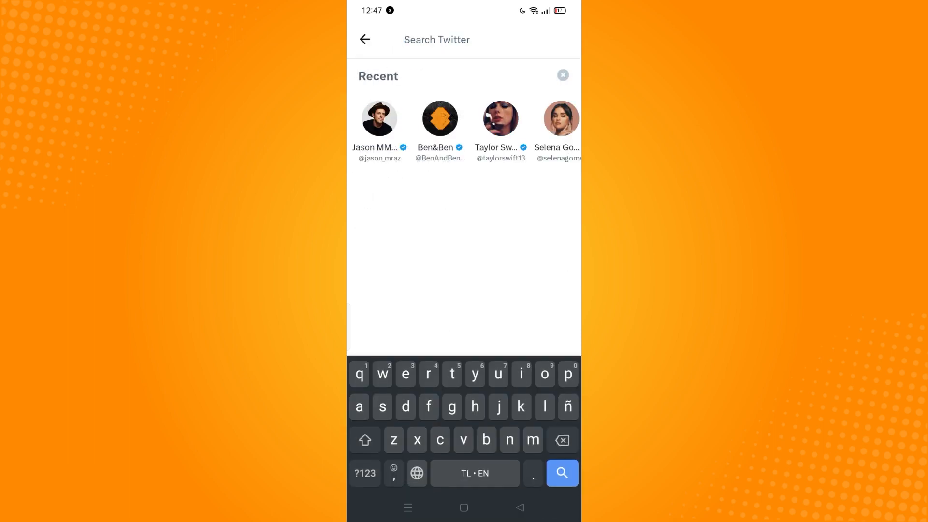
pyautogui.click(436, 40)
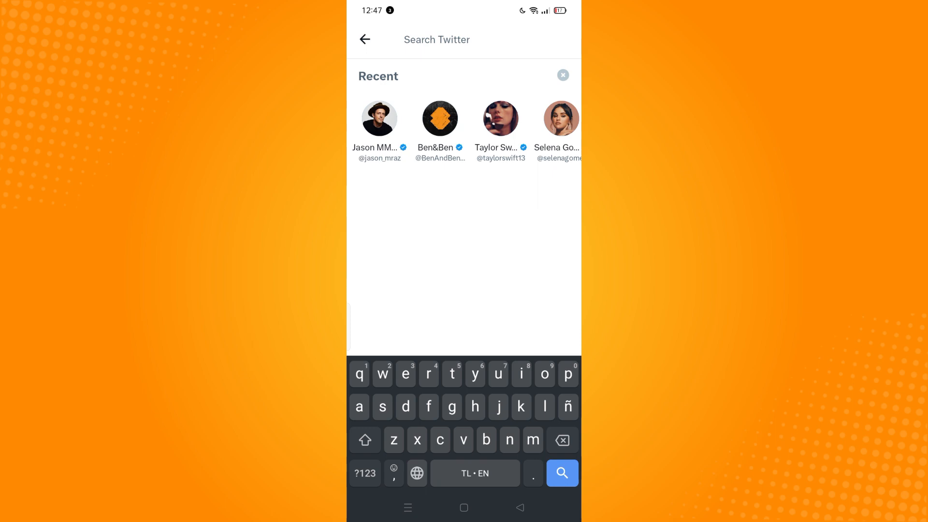
pyautogui.write('justin')
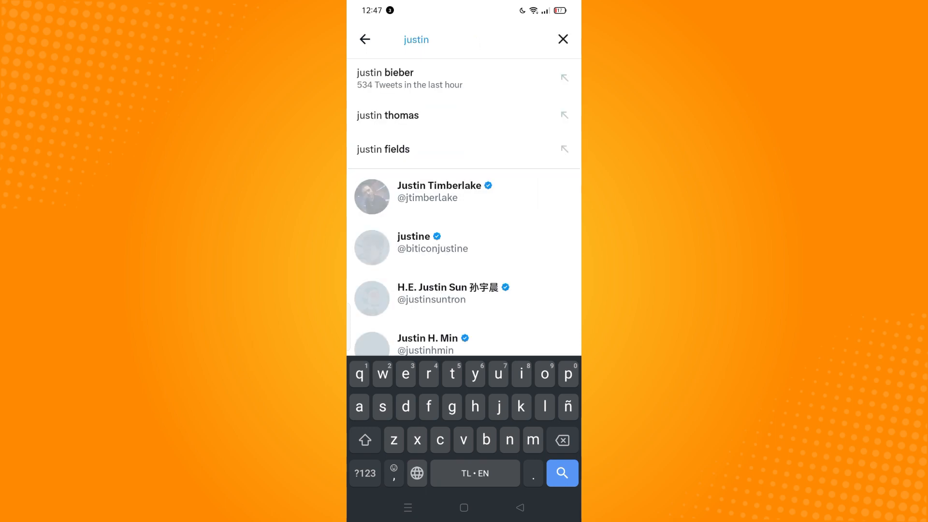
pyautogui.click(365, 40)
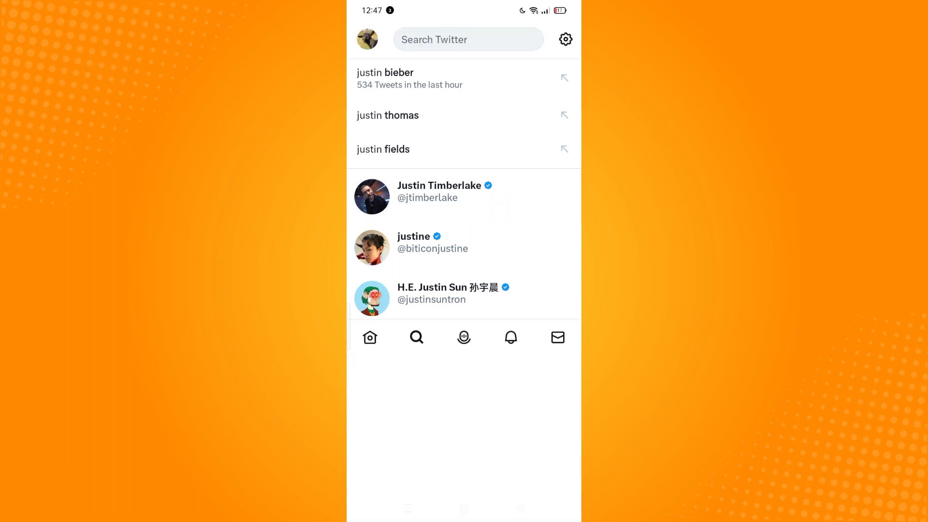
pyautogui.click(439, 191)
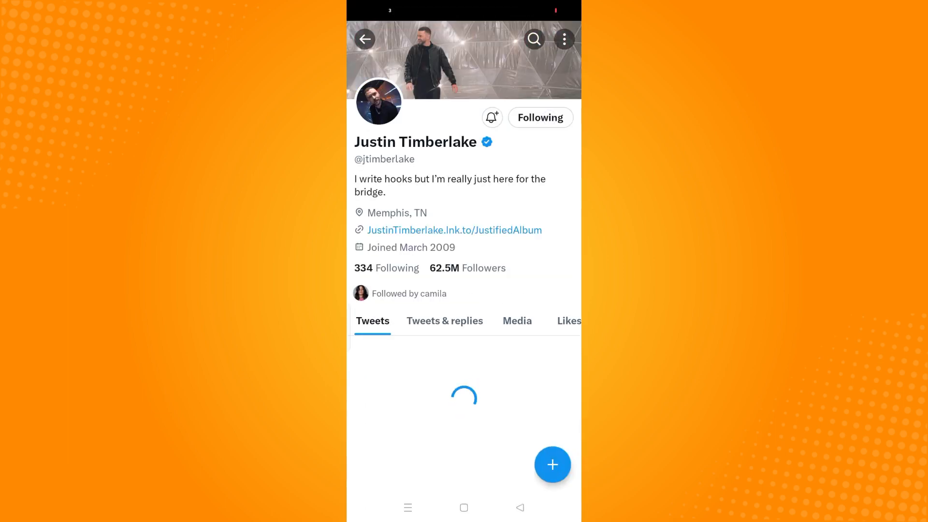
pyautogui.click(533, 39)
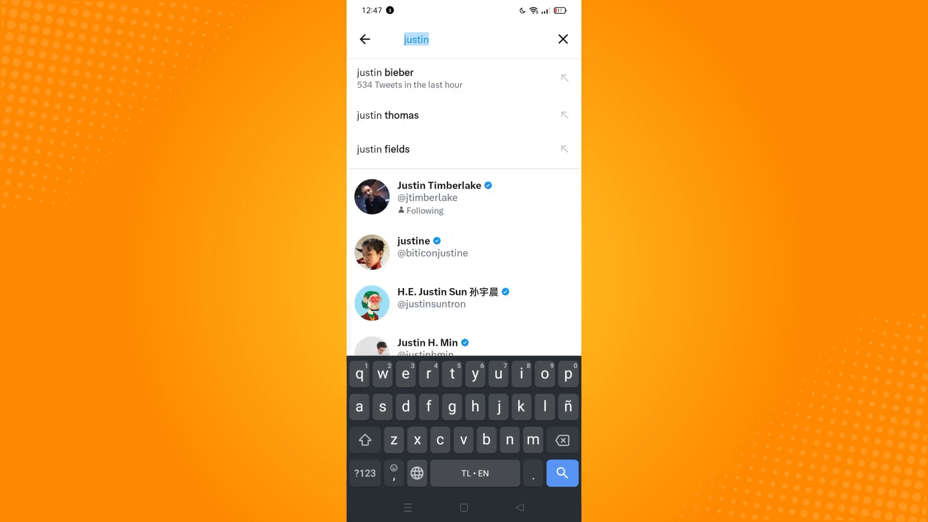
# - Empty the search field and confirm clearing all recent searches
pyautogui.click(562, 39)
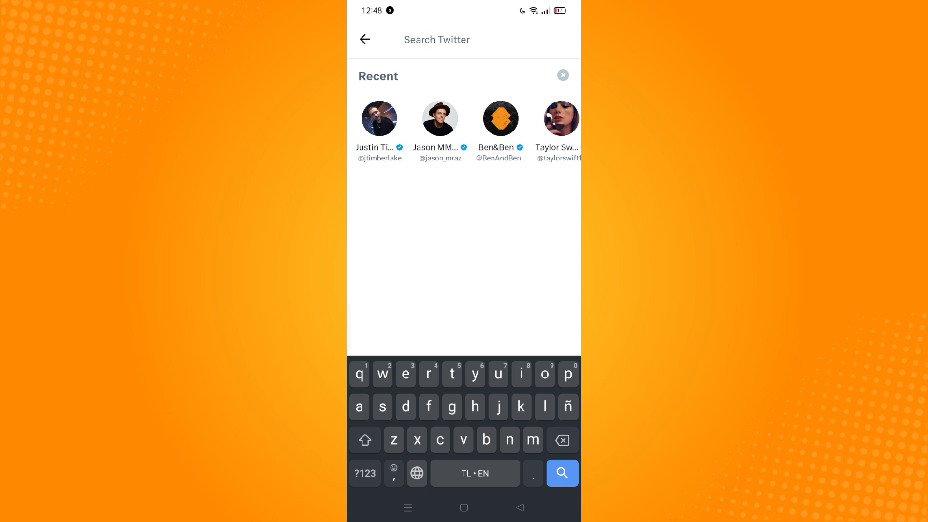
pyautogui.click(562, 76)
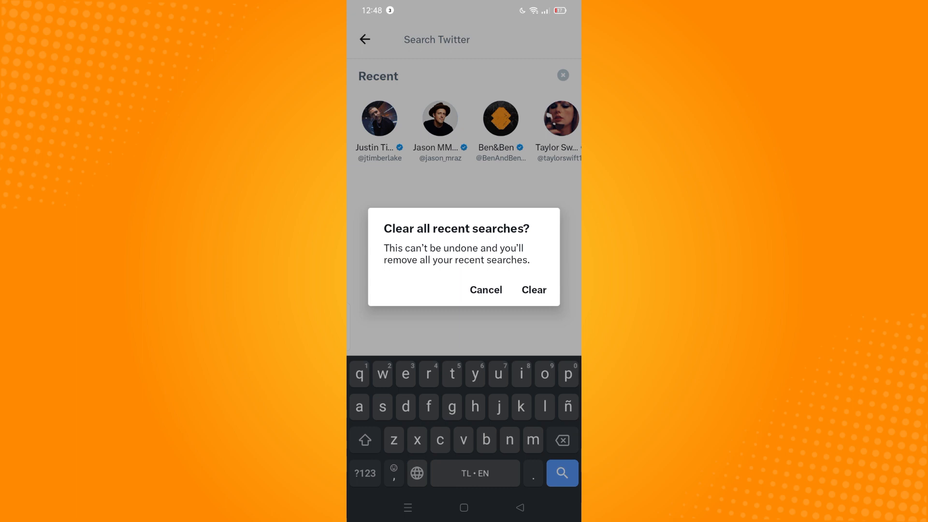
pyautogui.click(533, 290)
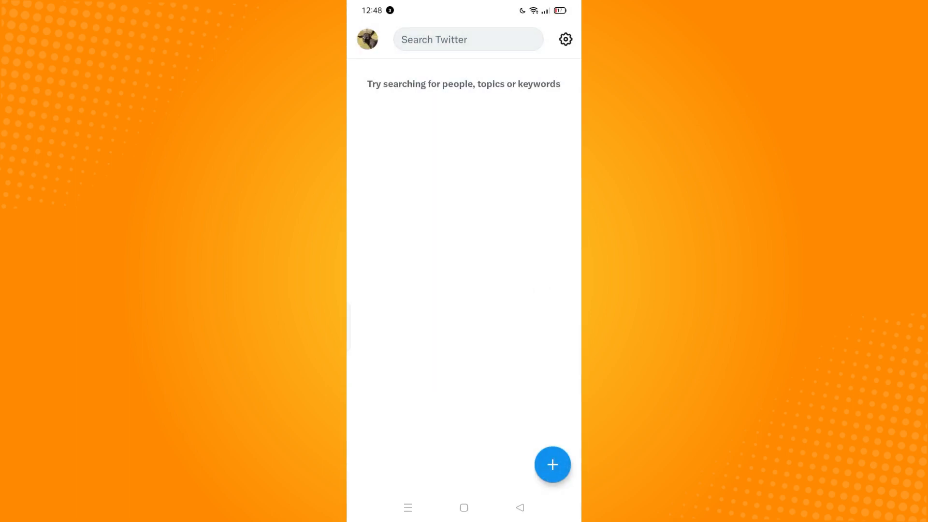